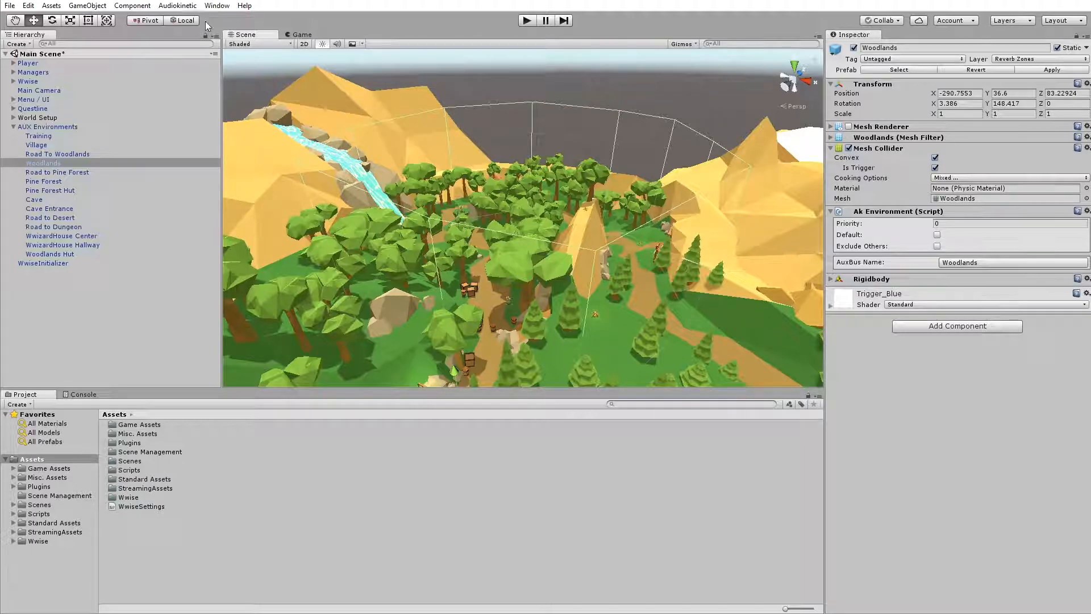
# Step: Load the Lesson 6 'Creating an Aux Environment' scene from the Audiokinetic certification menu
pyautogui.click(177, 5)
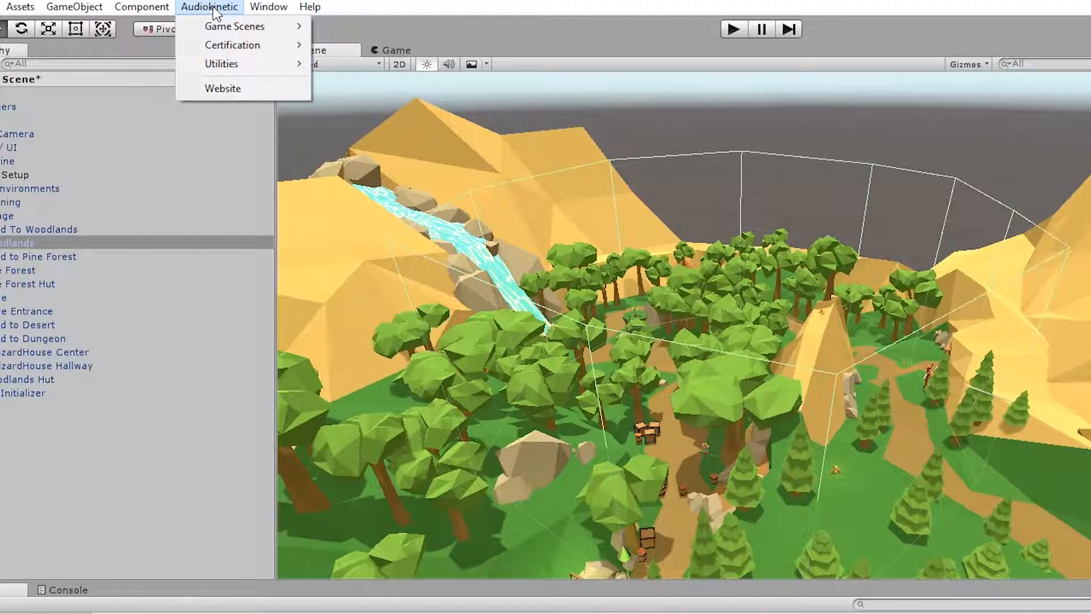
pyautogui.moveTo(232, 44)
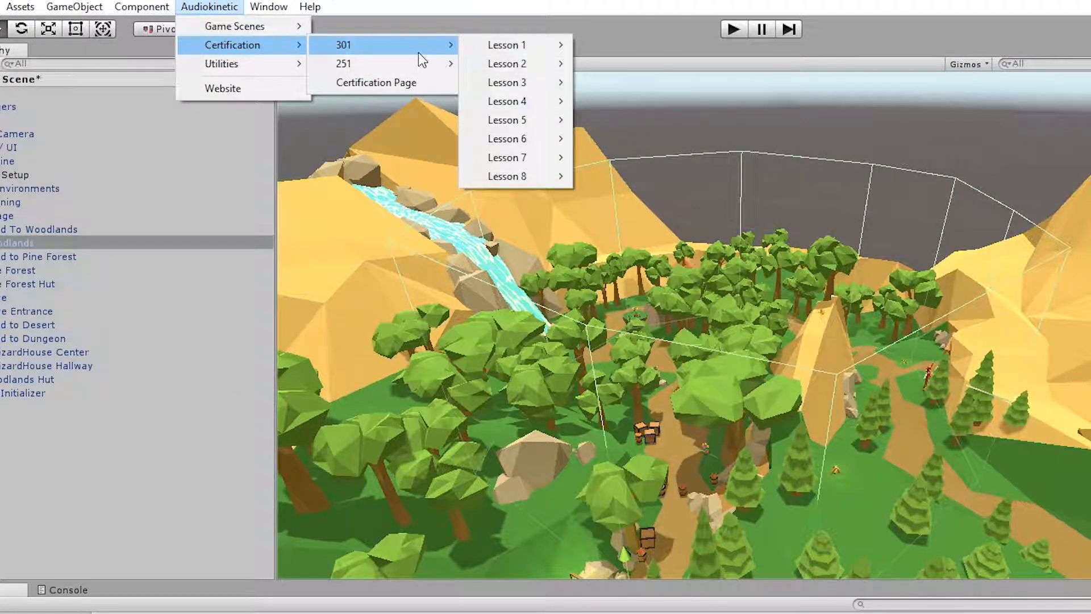
pyautogui.moveTo(506, 139)
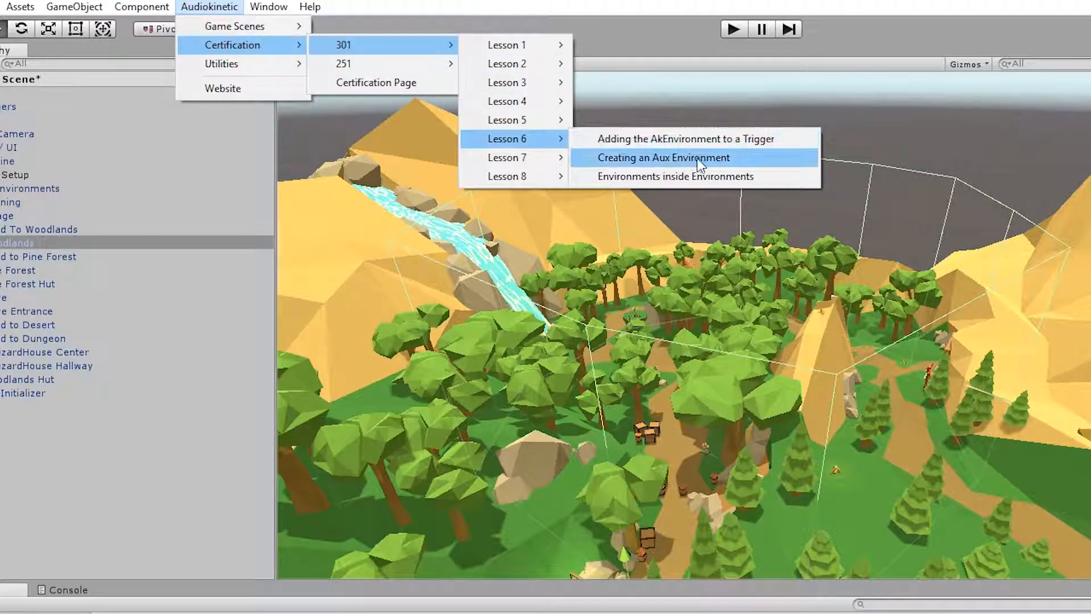
pyautogui.click(663, 157)
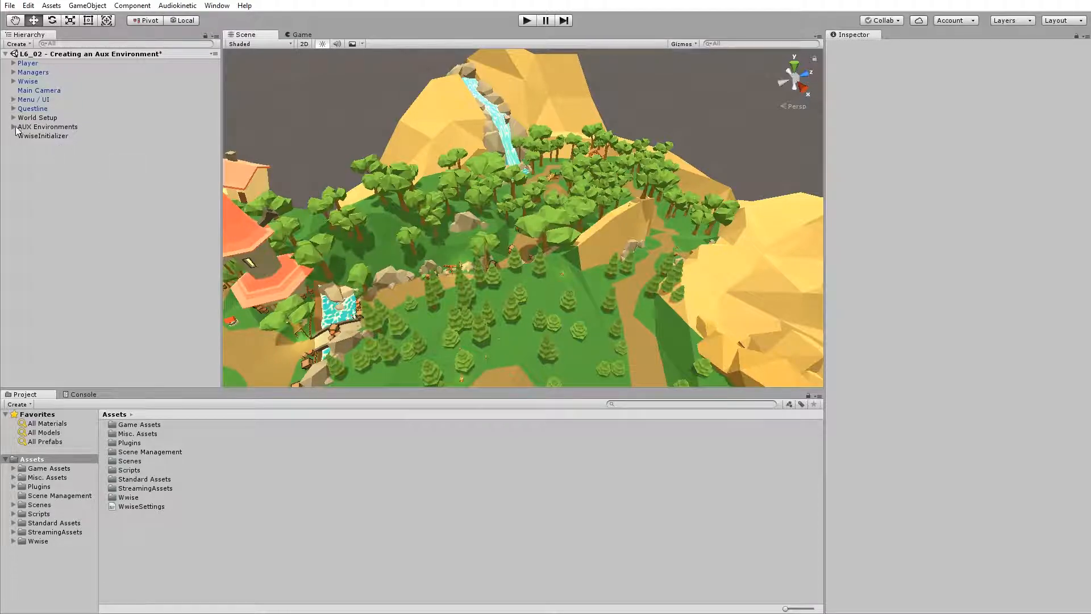
# Step: Expand AUX Environments and inspect the Pine Forest trigger with its Rigidbody details
pyautogui.click(13, 126)
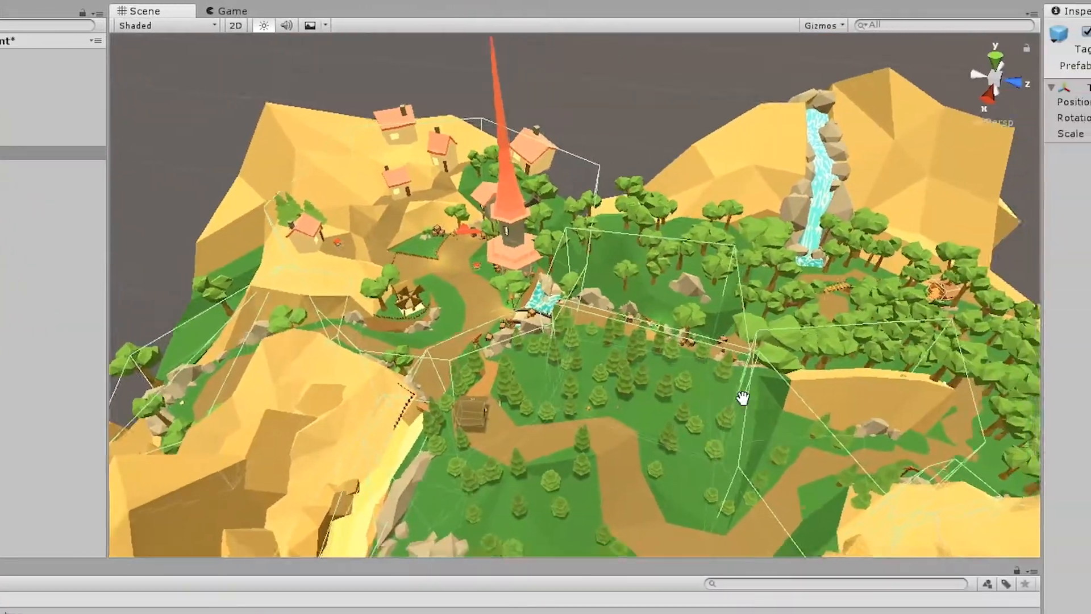
pyautogui.moveTo(742, 397); pyautogui.dragTo(849, 213)
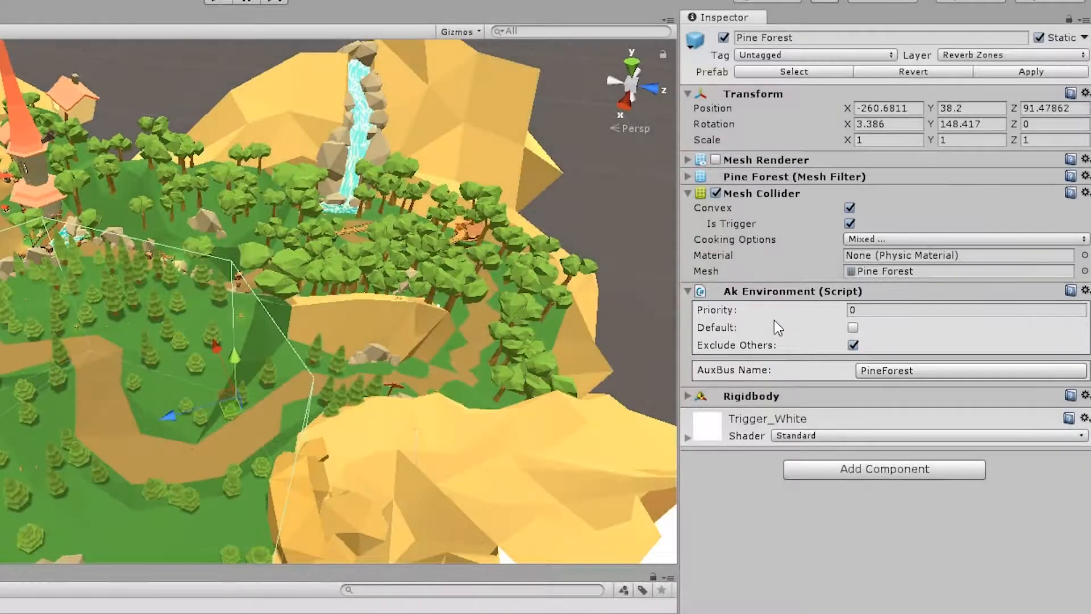
pyautogui.moveTo(821, 250)
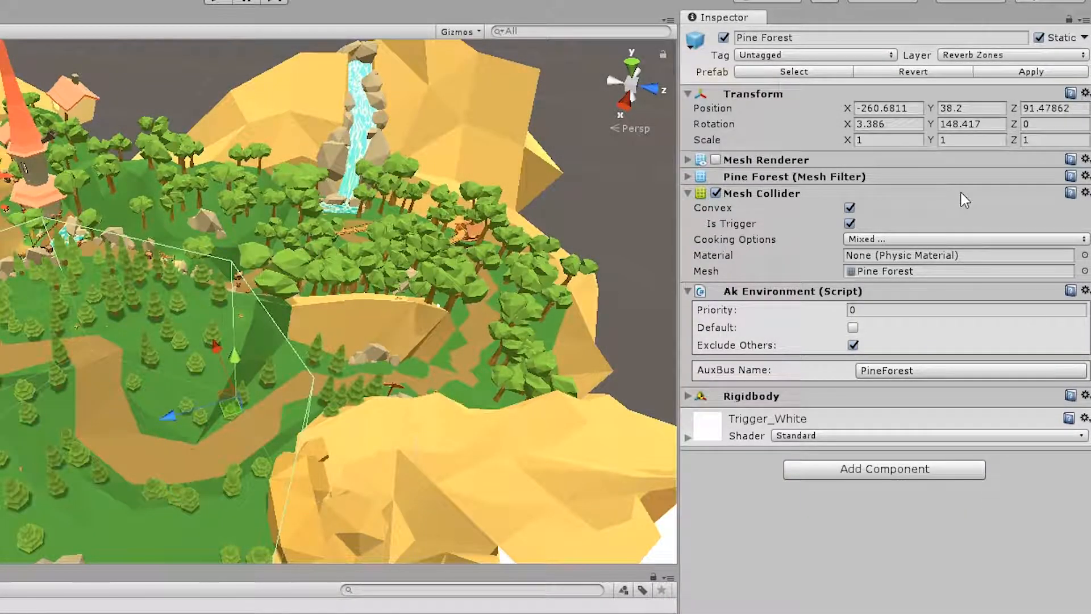
pyautogui.click(686, 395)
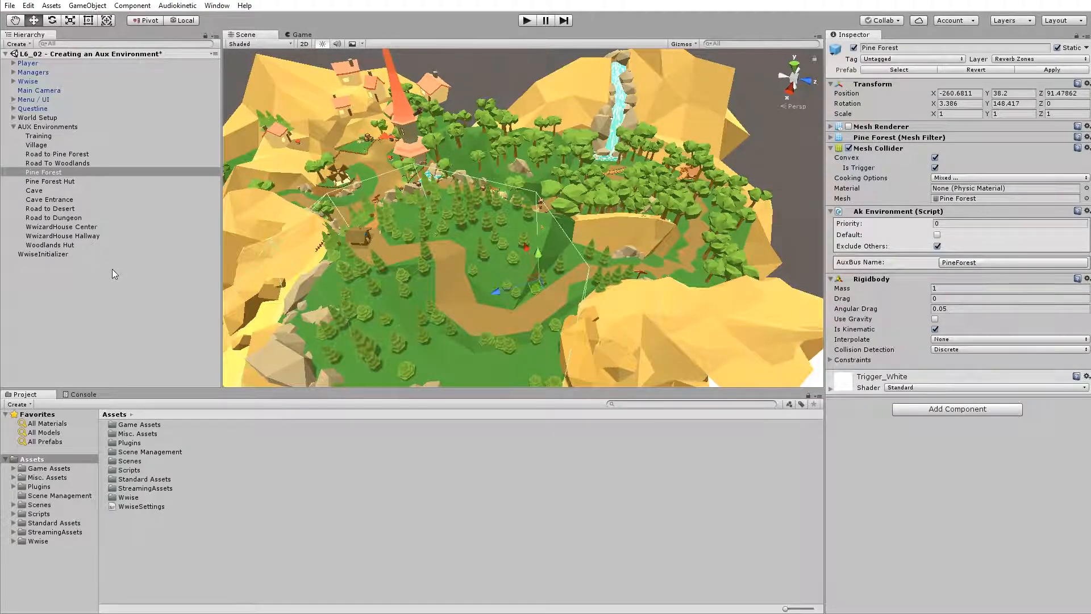
# Step: Create a new cube over the woodlands, make its collider a trigger and focus the view on it
pyautogui.rightClick(112, 274)
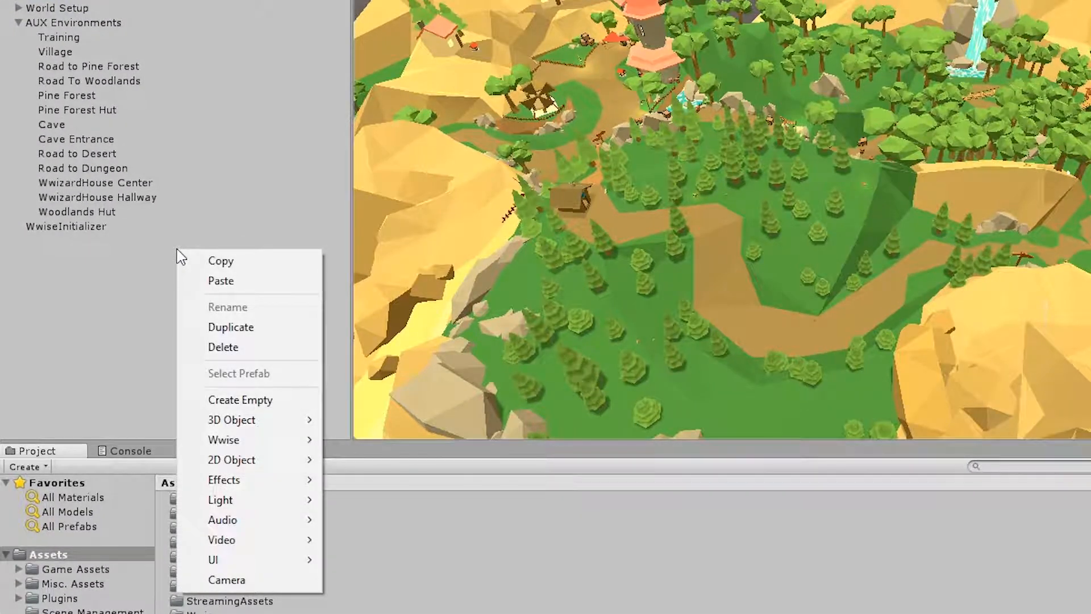
pyautogui.moveTo(232, 420)
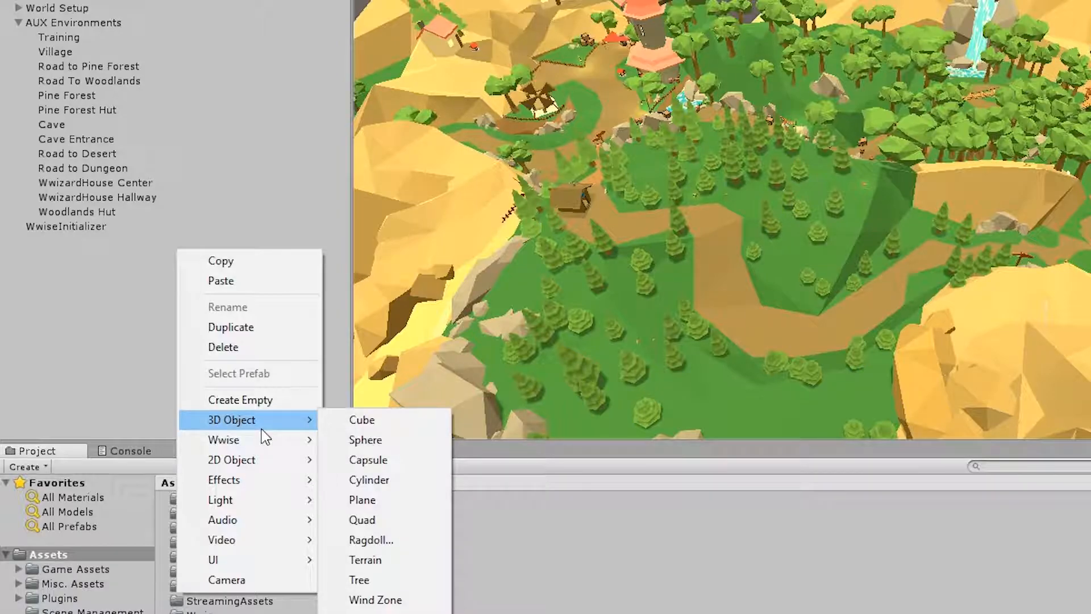
pyautogui.click(361, 419)
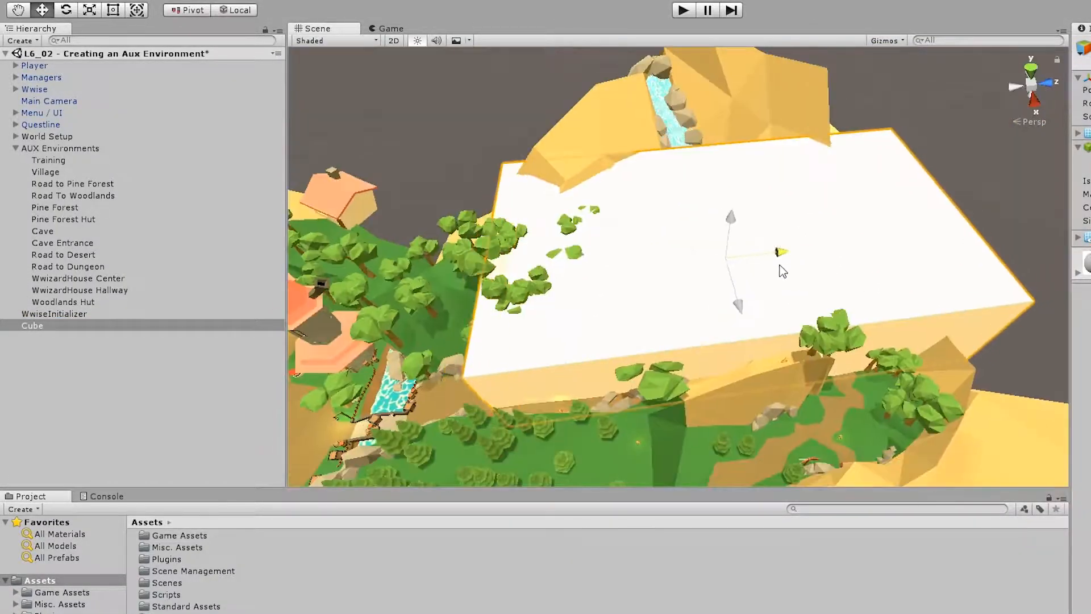
pyautogui.click(31, 325)
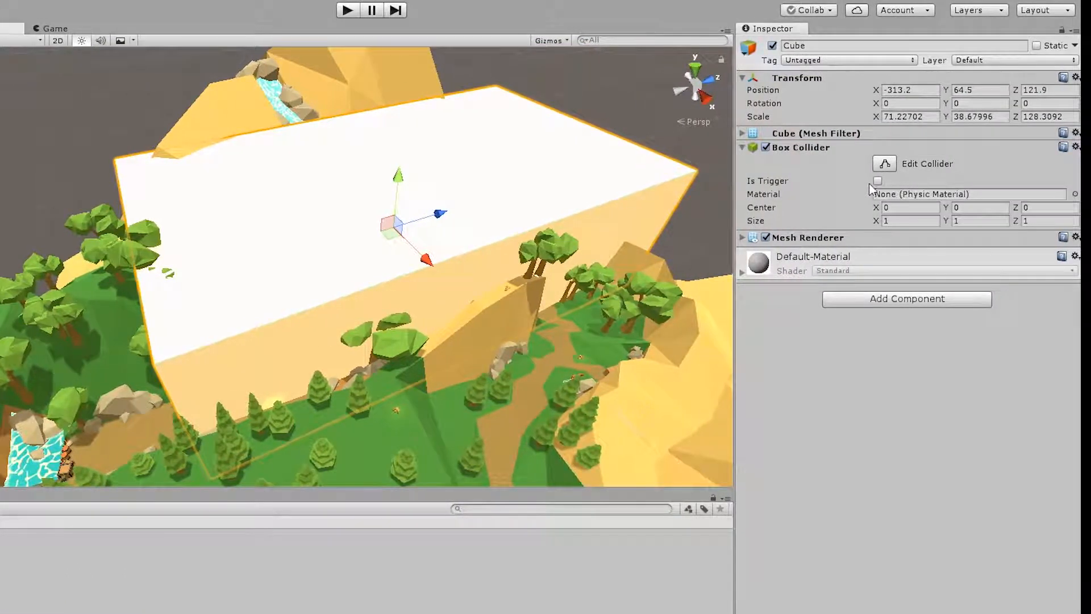
pyautogui.click(878, 181)
pyautogui.write('trigger red')
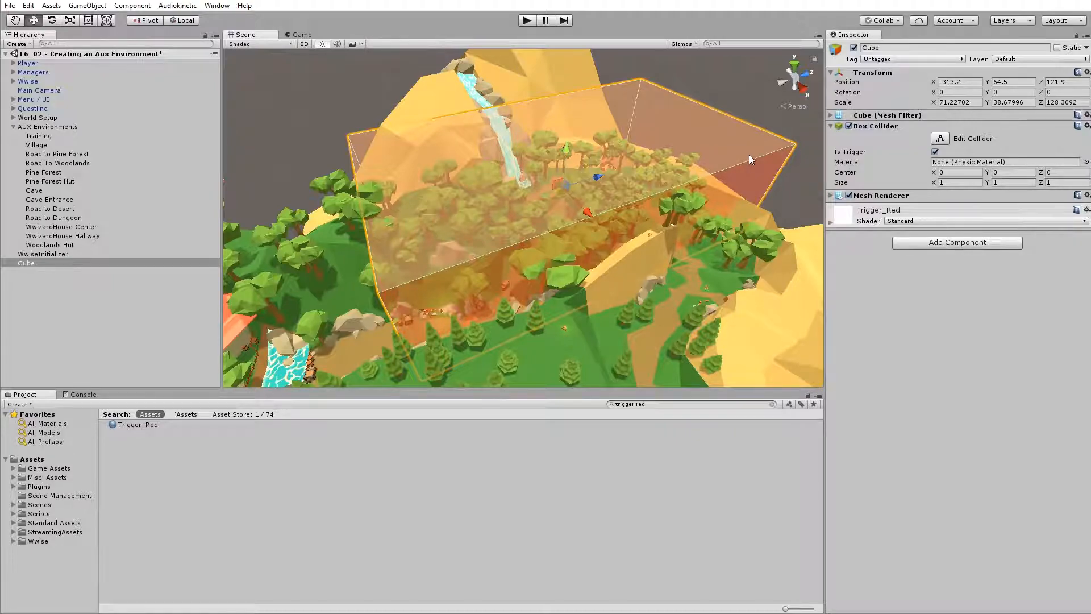
pyautogui.click(26, 263)
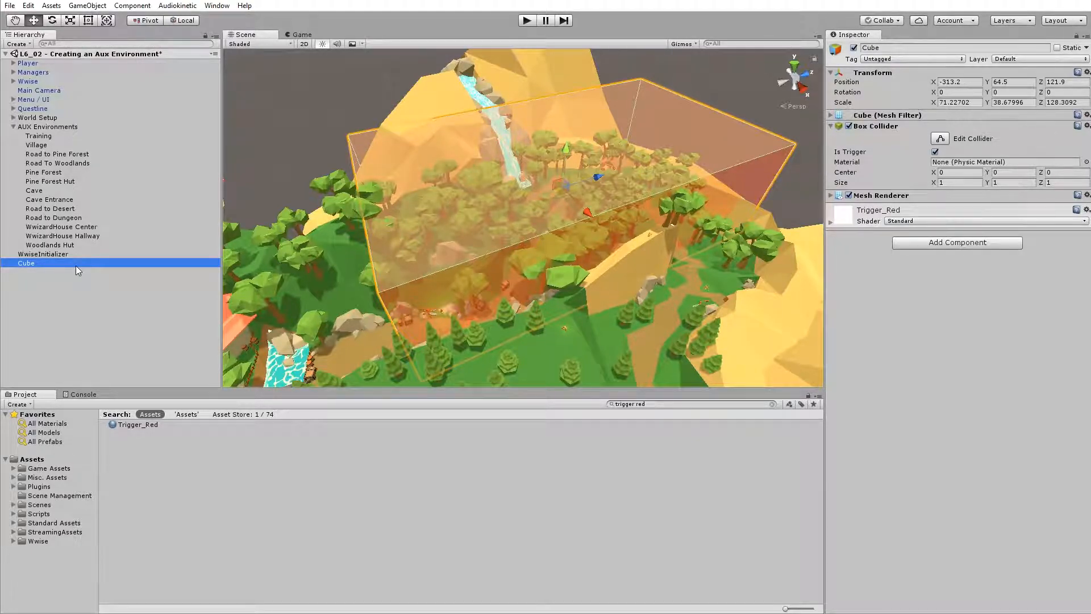
pyautogui.doubleClick(26, 263)
pyautogui.write('akenvi')
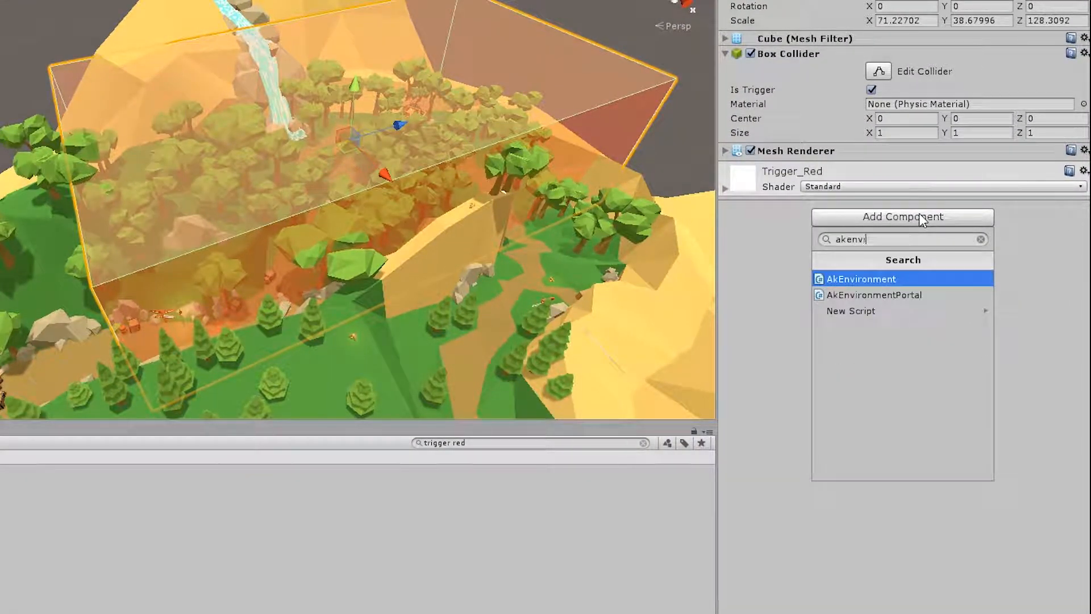
# Step: Add an AkEnvironment component to the trigger cube
pyautogui.click(860, 280)
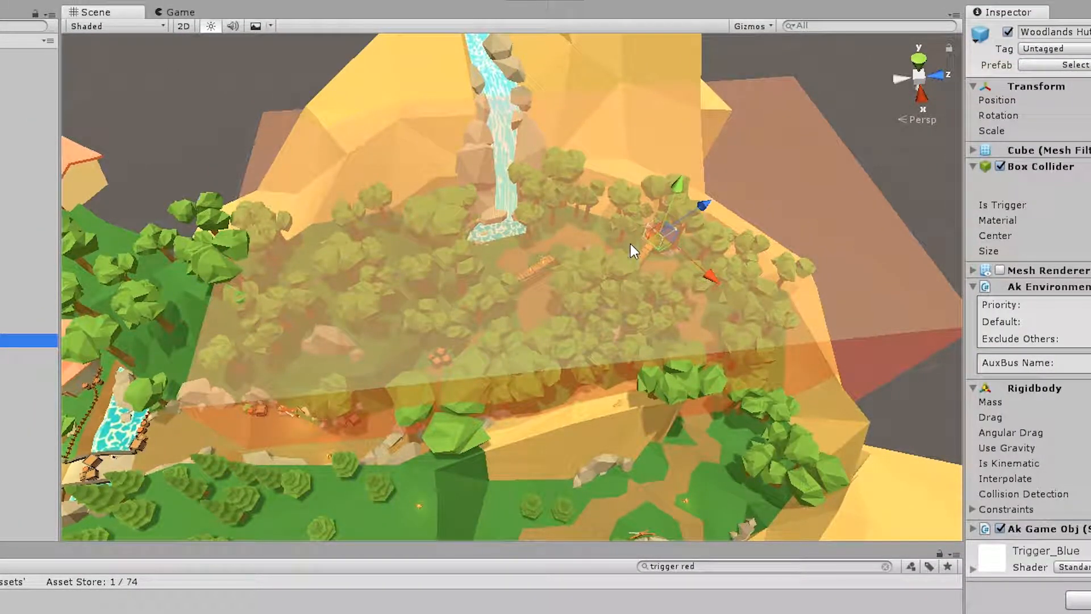
pyautogui.moveTo(515, 322)
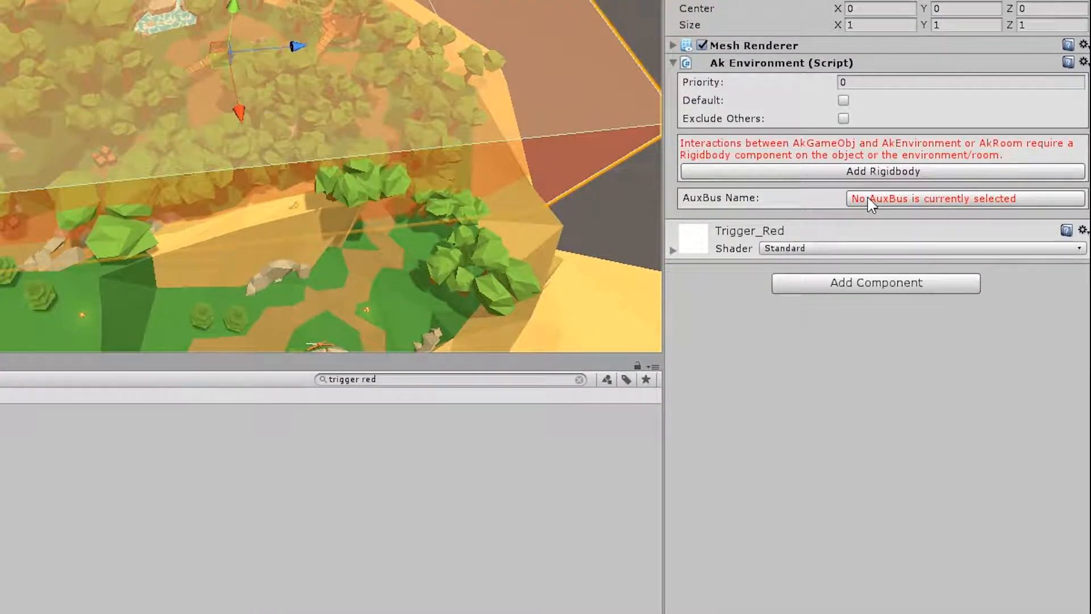
# Step: Set the Ak Environment aux bus to Region_Woodlands under Master Audio Bus > World > AUX
pyautogui.click(932, 198)
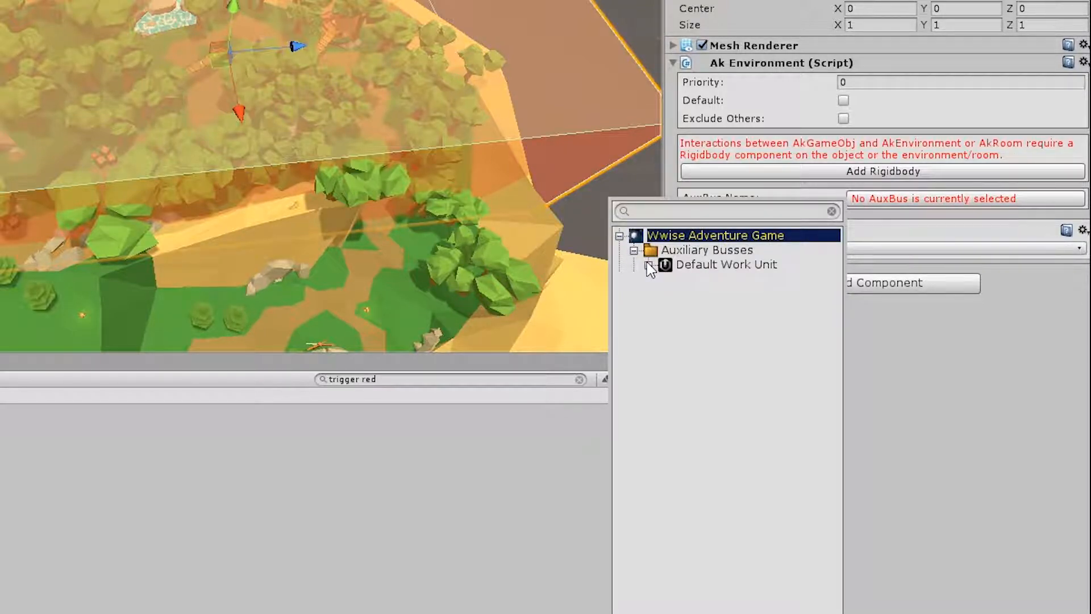
pyautogui.click(648, 265)
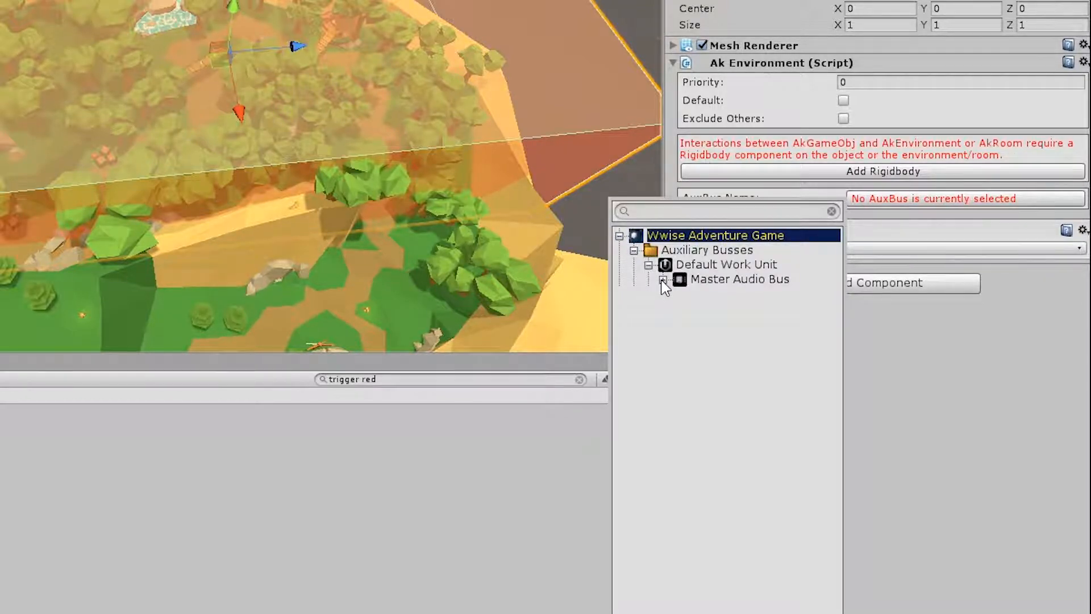
pyautogui.click(663, 279)
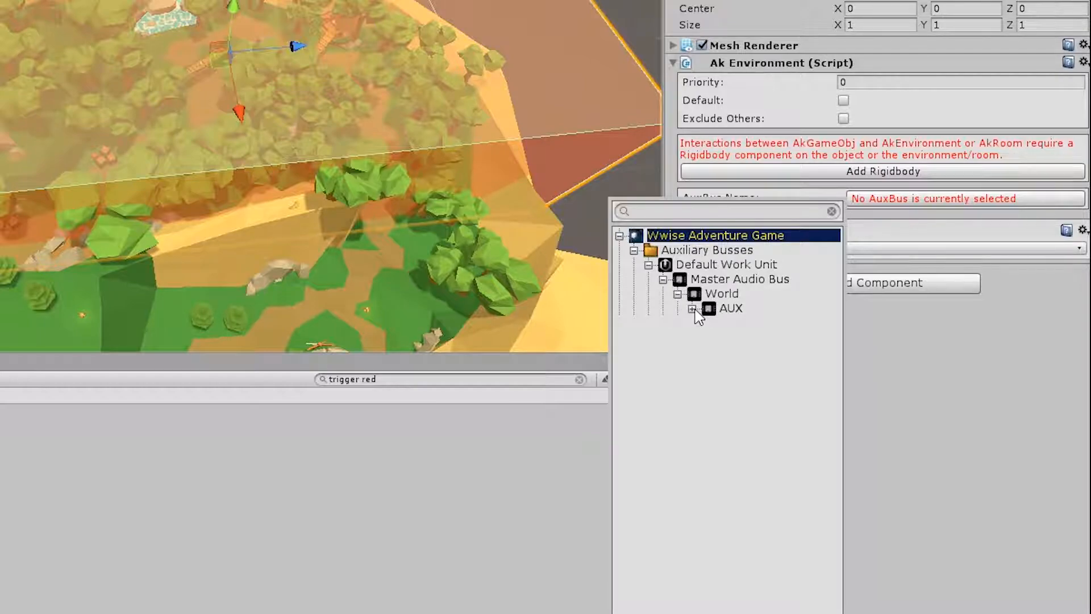
pyautogui.click(693, 307)
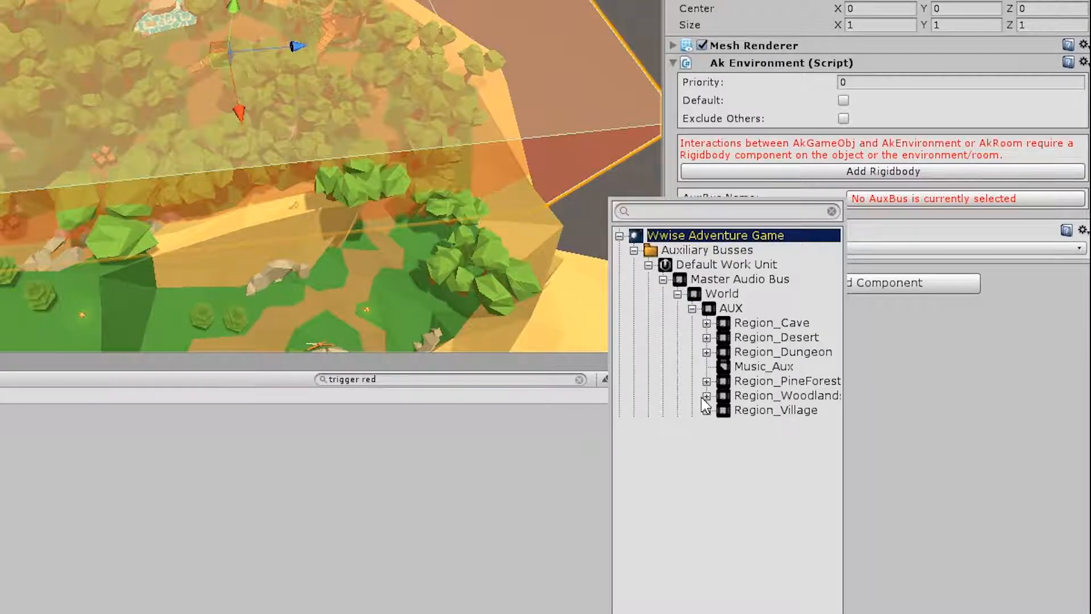
pyautogui.click(705, 396)
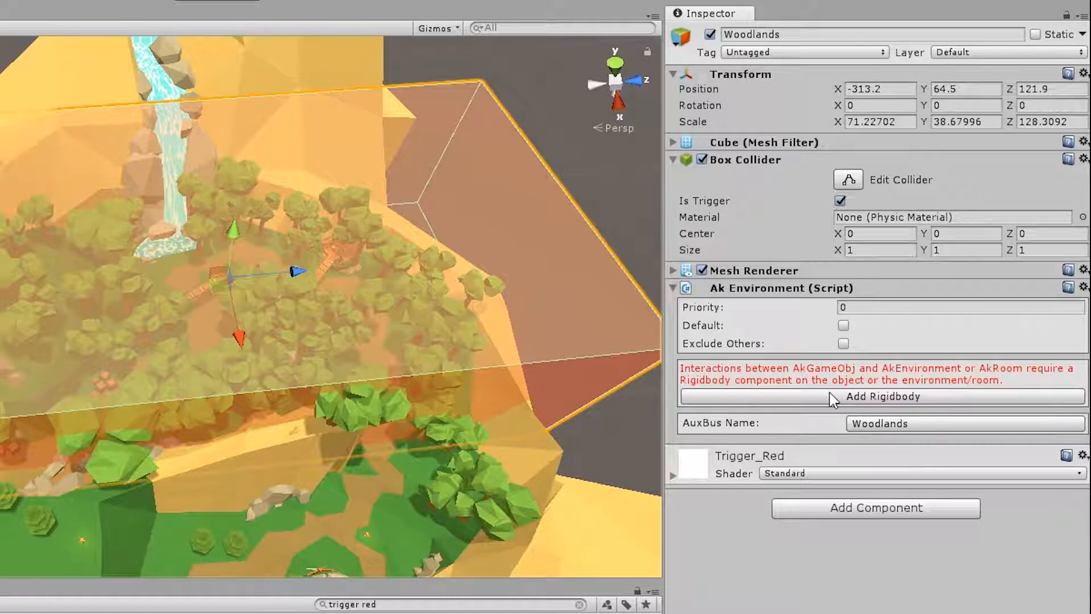
# Step: Add a Rigidbody to the Woodlands trigger and place it in the AUX Environments group
pyautogui.click(882, 396)
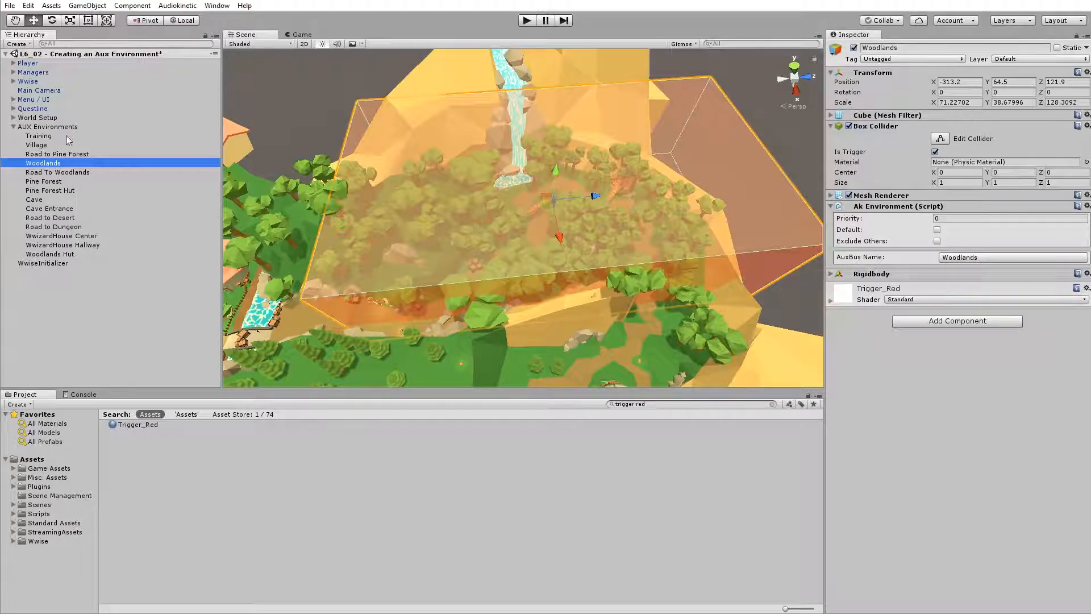
pyautogui.click(27, 62)
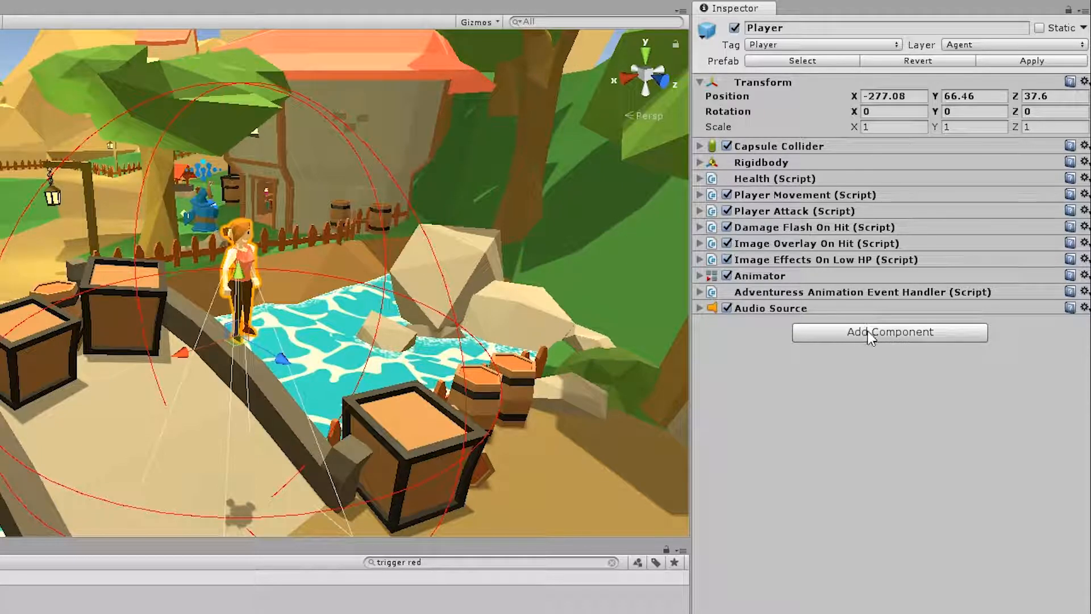
# Step: Add an environment-aware AkGameObj component to the Player via the akga search
pyautogui.write('akga')
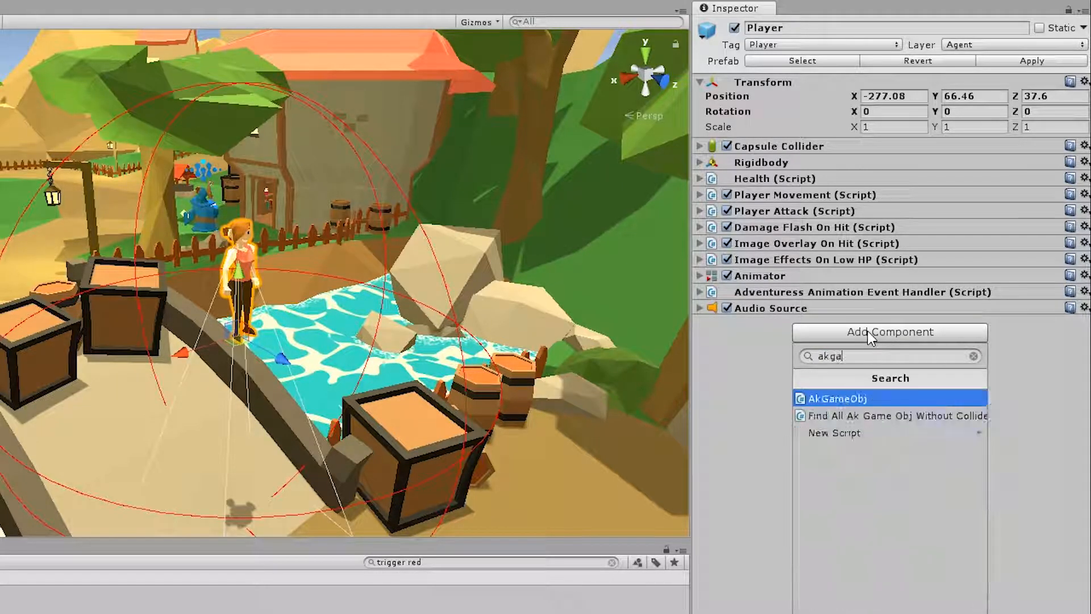
pyautogui.click(838, 397)
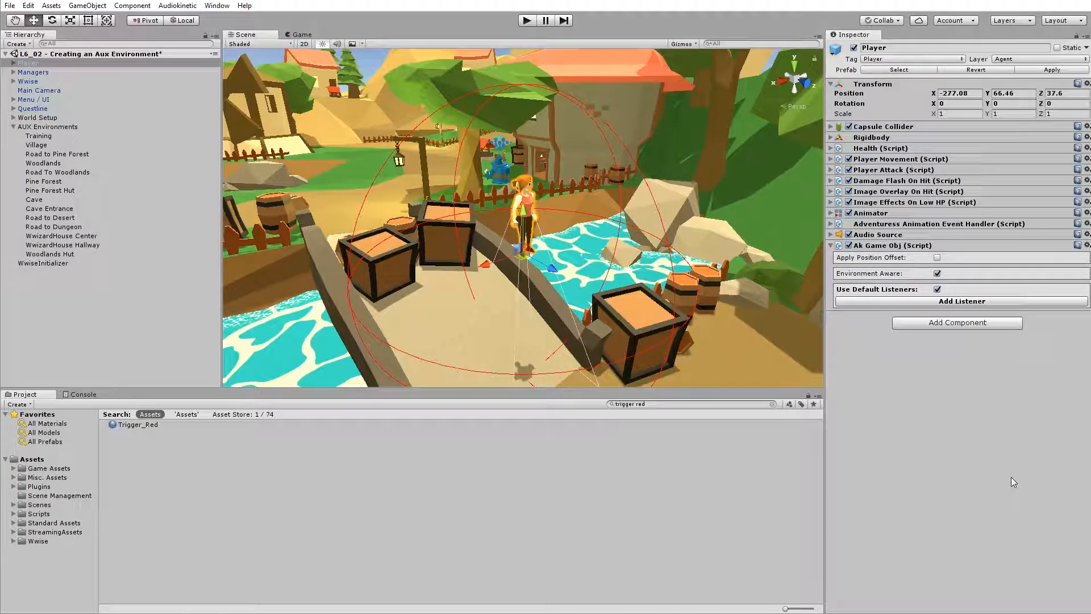
pyautogui.click(526, 19)
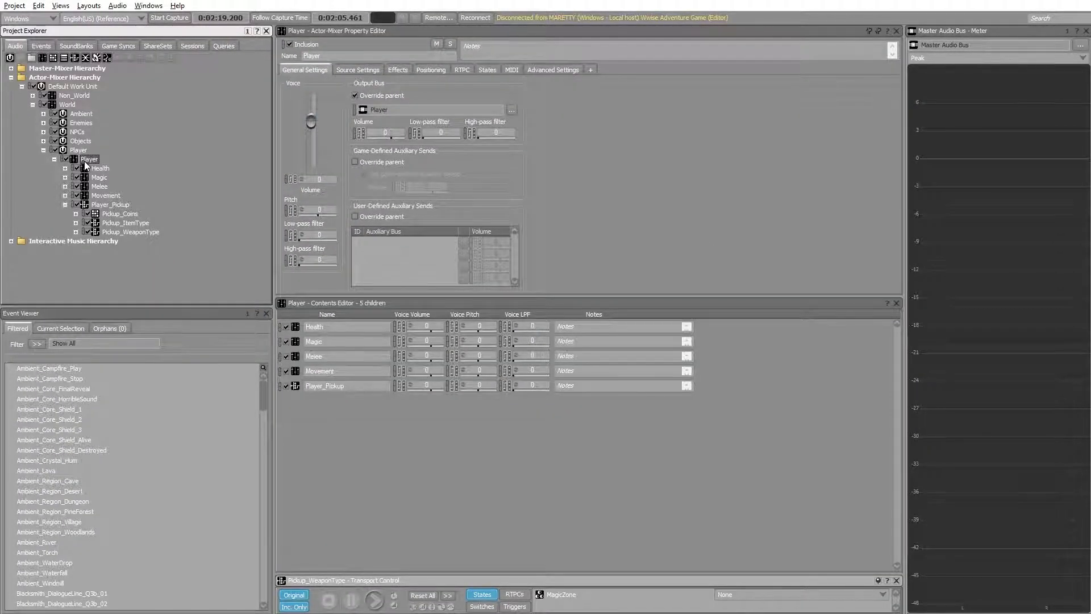
# Step: Show the World actor-mixer's properties with game-defined auxiliary sends enabled
pyautogui.click(131, 232)
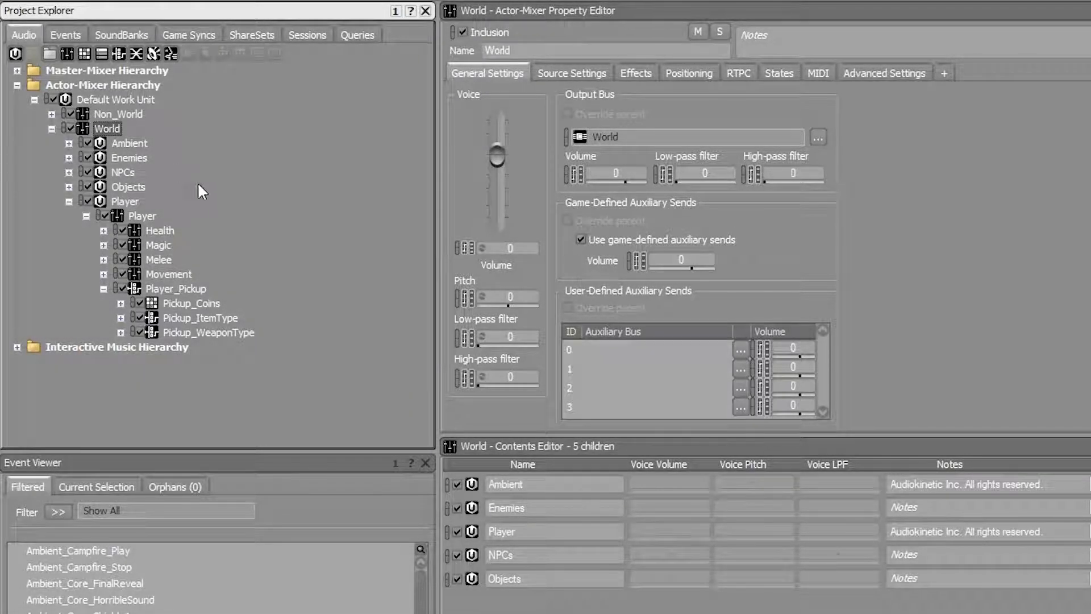
pyautogui.moveTo(178, 270)
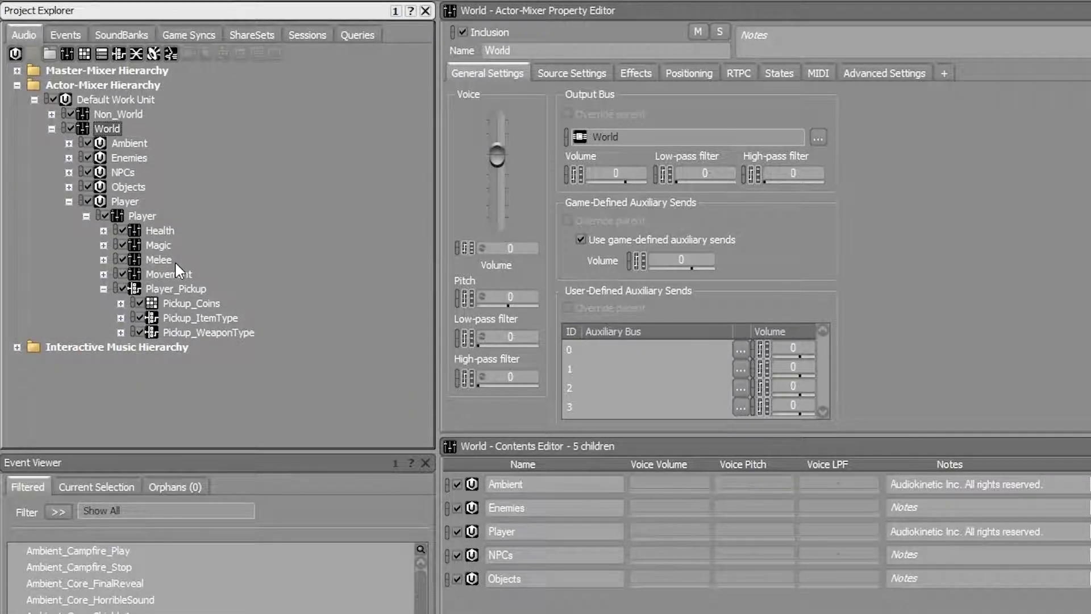